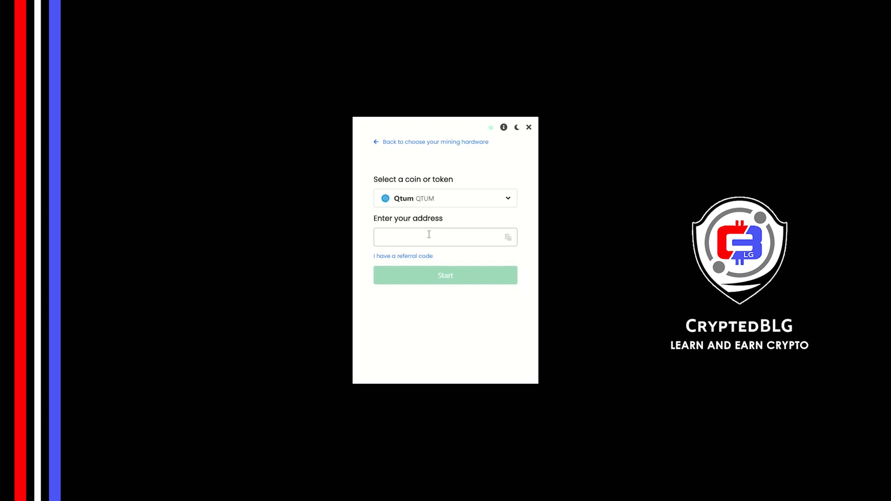
# - Focus the Qtum payout address field to paste the wallet address
pyautogui.click(445, 275)
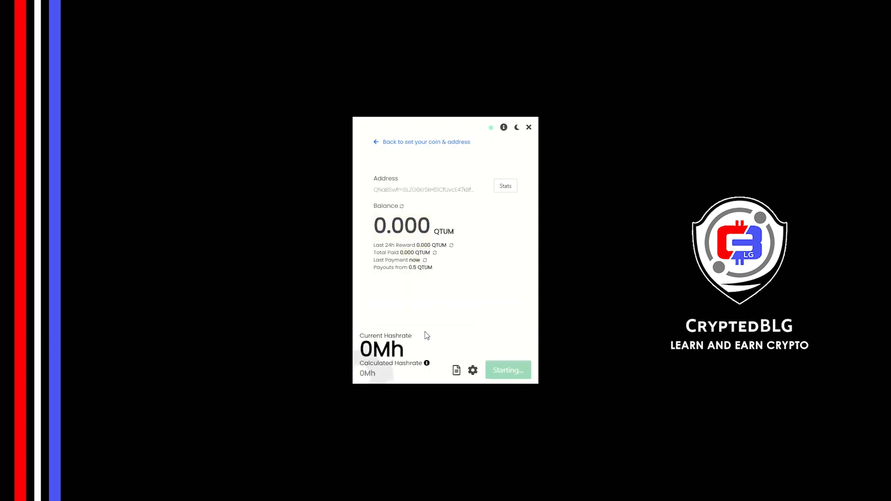